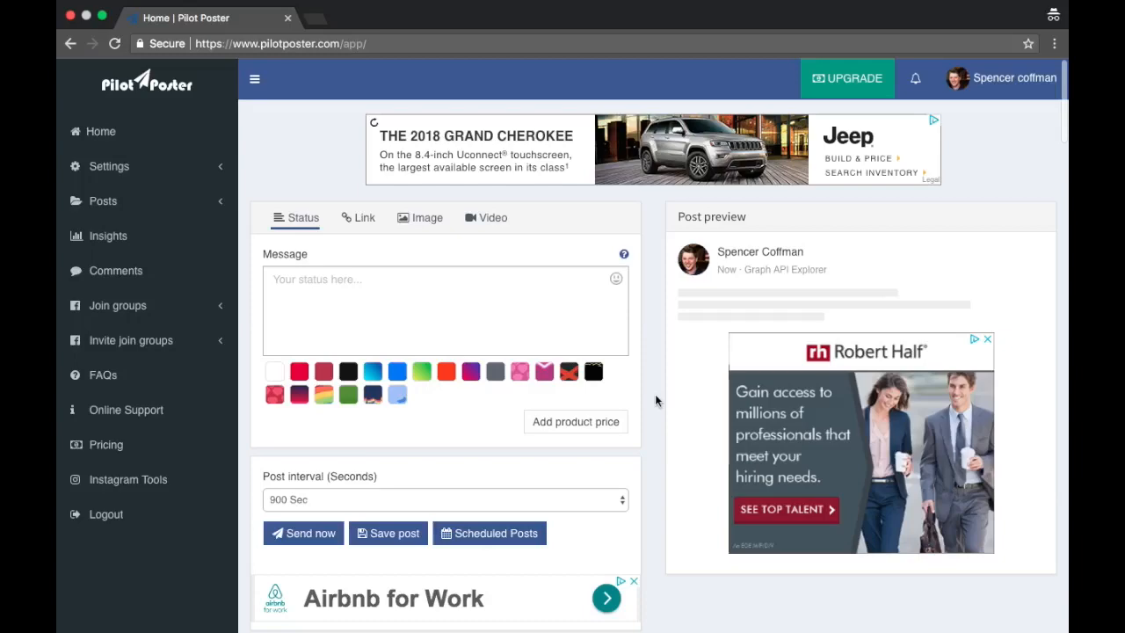
Step: Filter the group list to the empty YouTube category and reload the posting page
{"action": "scroll", "scroll_direction": "down", "scroll_amount": 3}
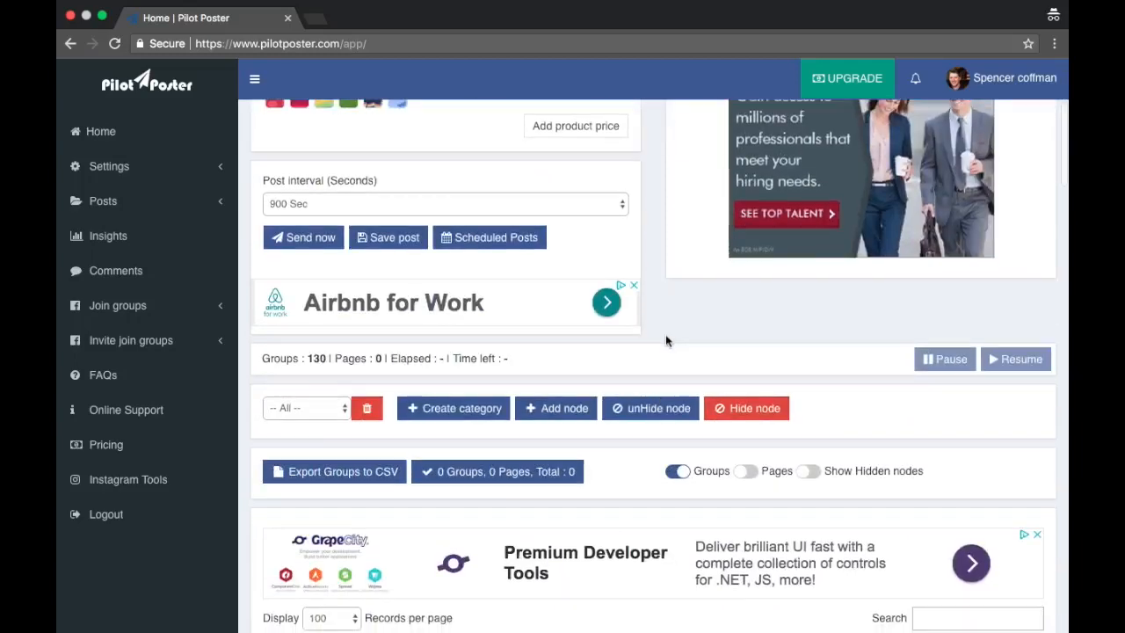
{"action": "scroll", "scroll_direction": "down", "scroll_amount": 3}
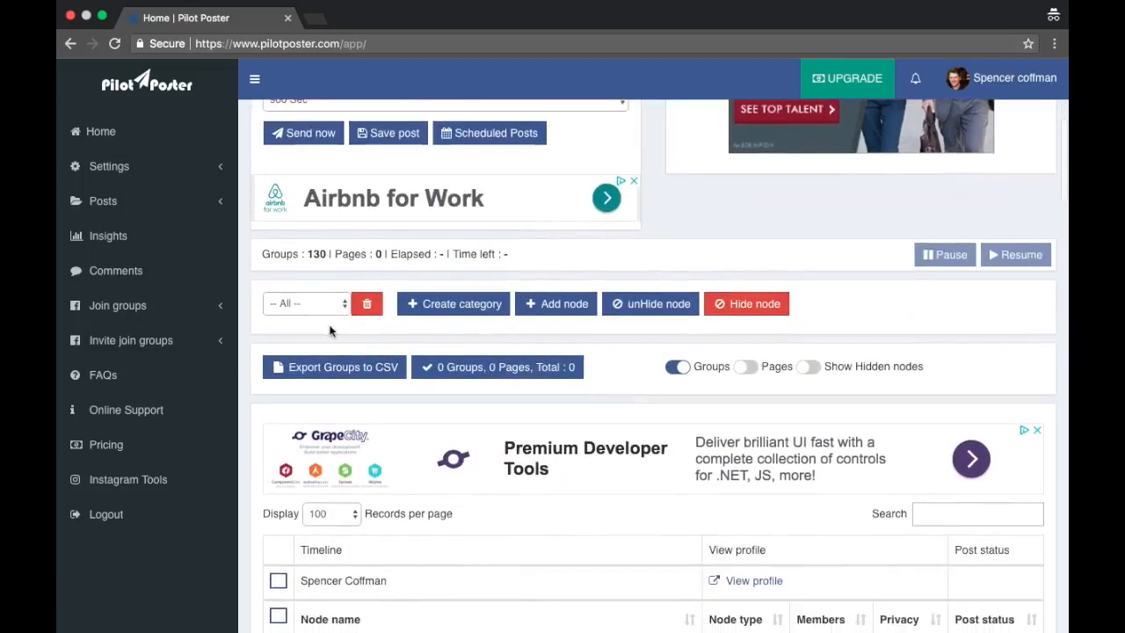
{"action": "mouse_move", "coordinate": [453, 302]}
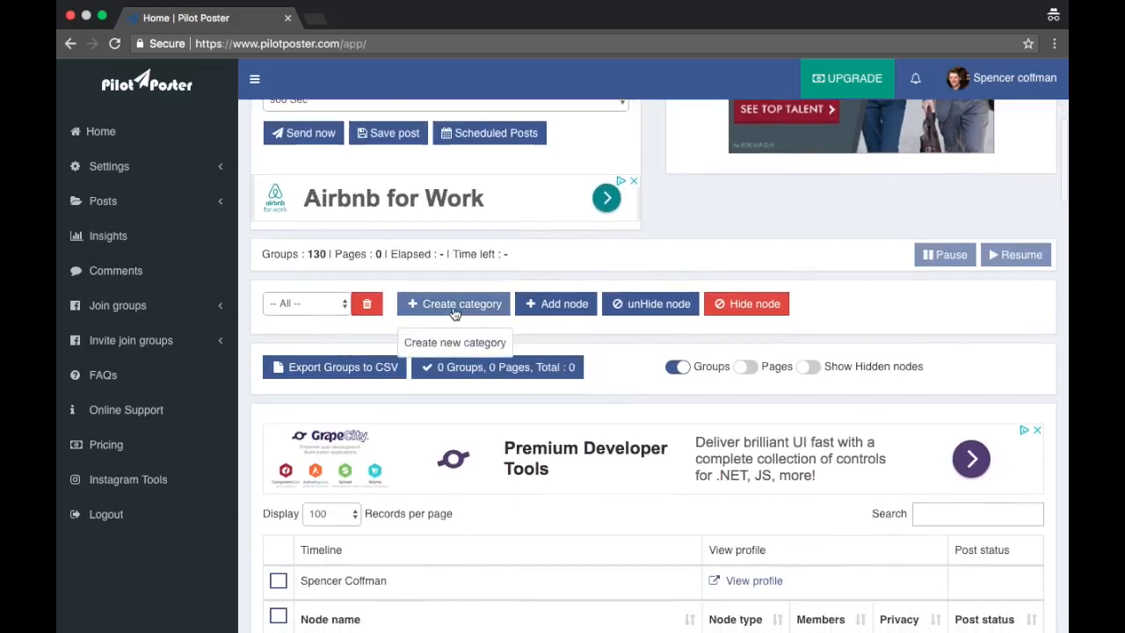
{"action": "scroll", "scroll_direction": "down", "scroll_amount": 3}
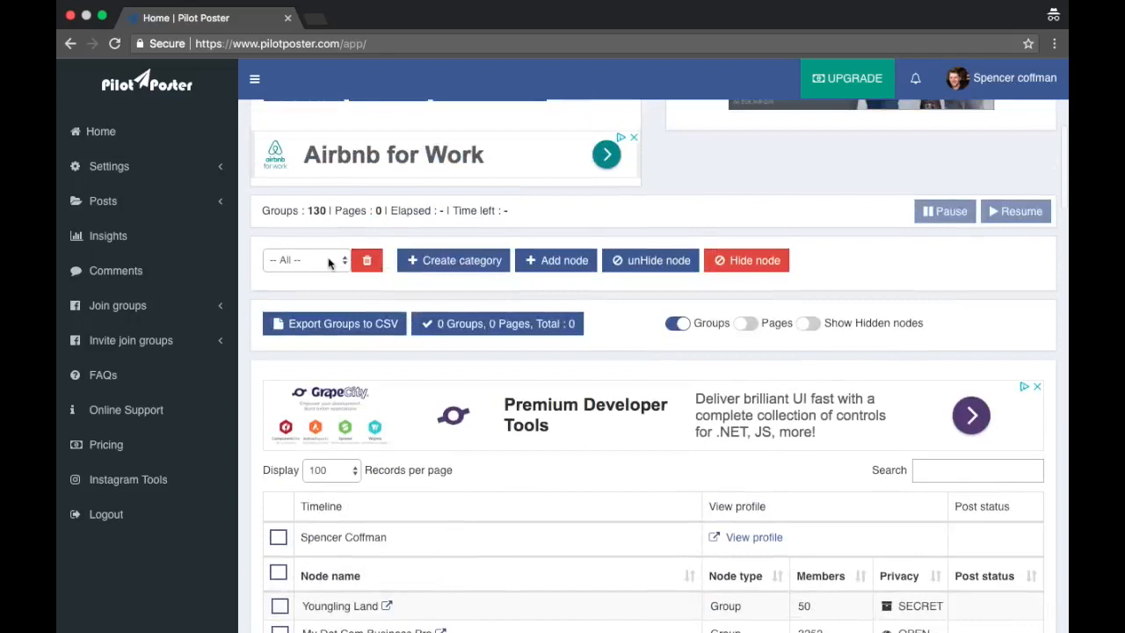
{"action": "left_click", "coordinate": [306, 260]}
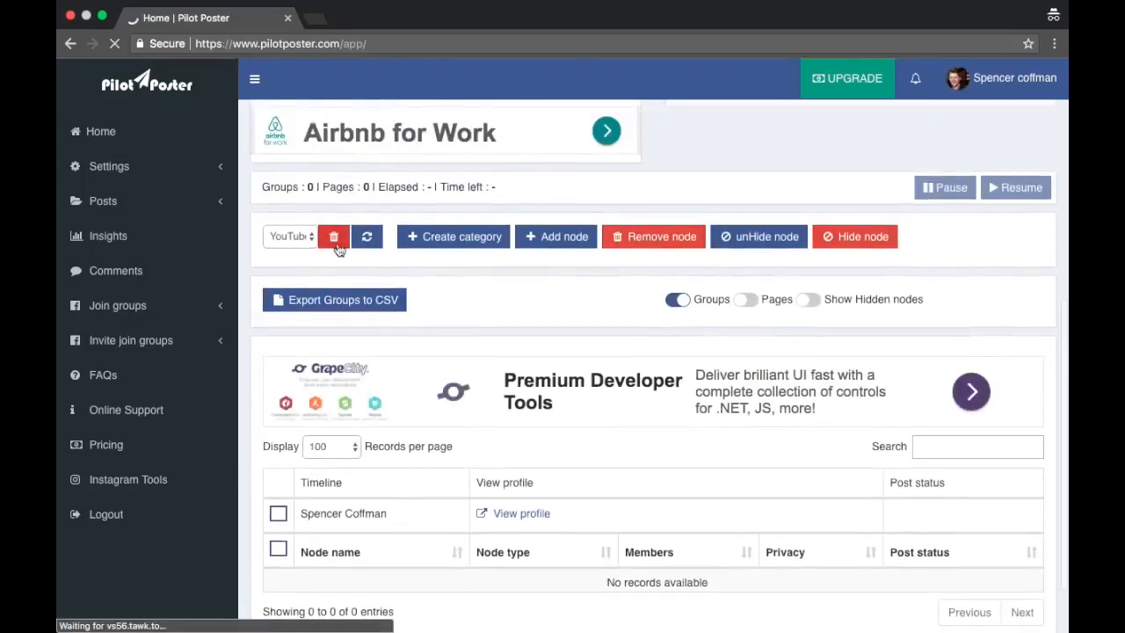
{"action": "left_click", "coordinate": [334, 235]}
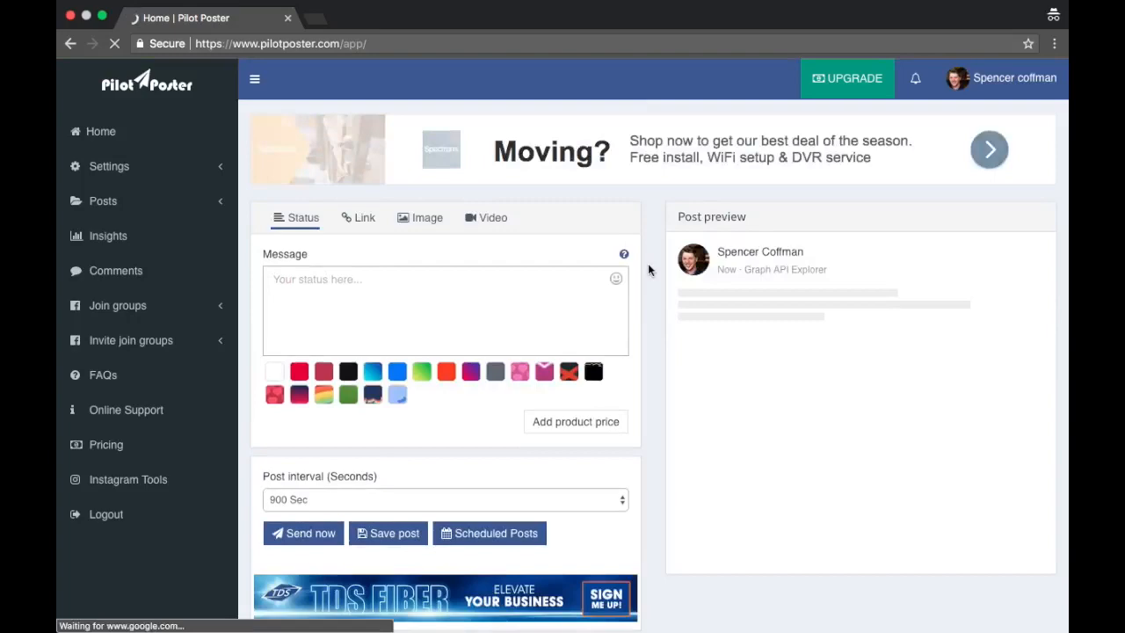
Step: With the filter on All, tick the Vietnamese YouTube like-exchange and YOUTUBE SUPPORT CENTER groups
{"action": "left_click", "coordinate": [120, 306]}
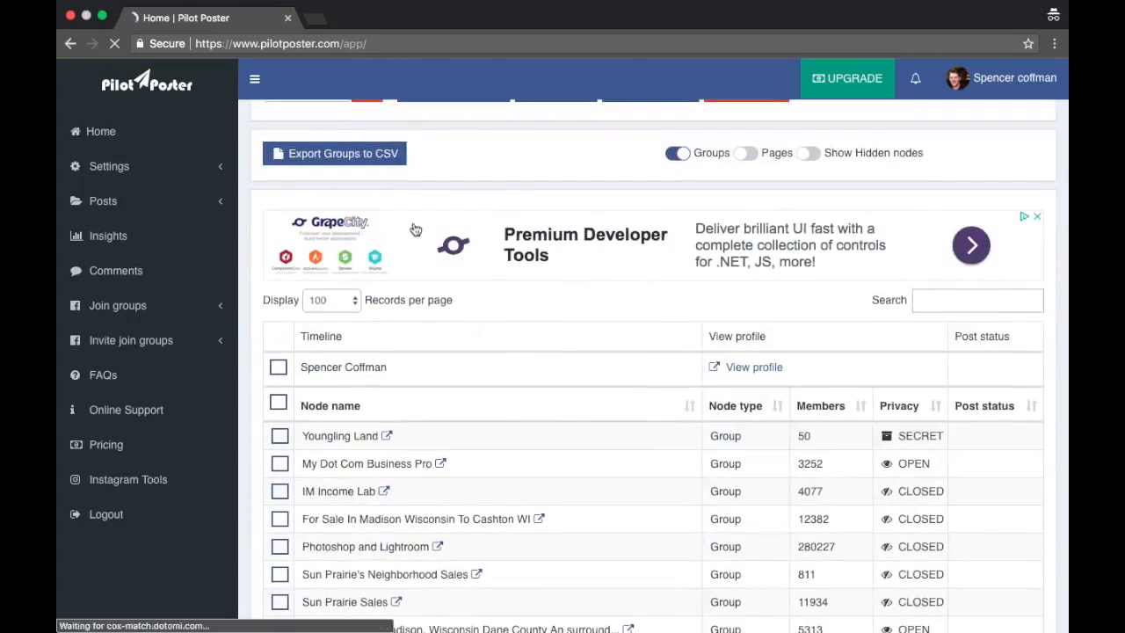
{"action": "scroll", "scroll_direction": "up", "scroll_amount": 3}
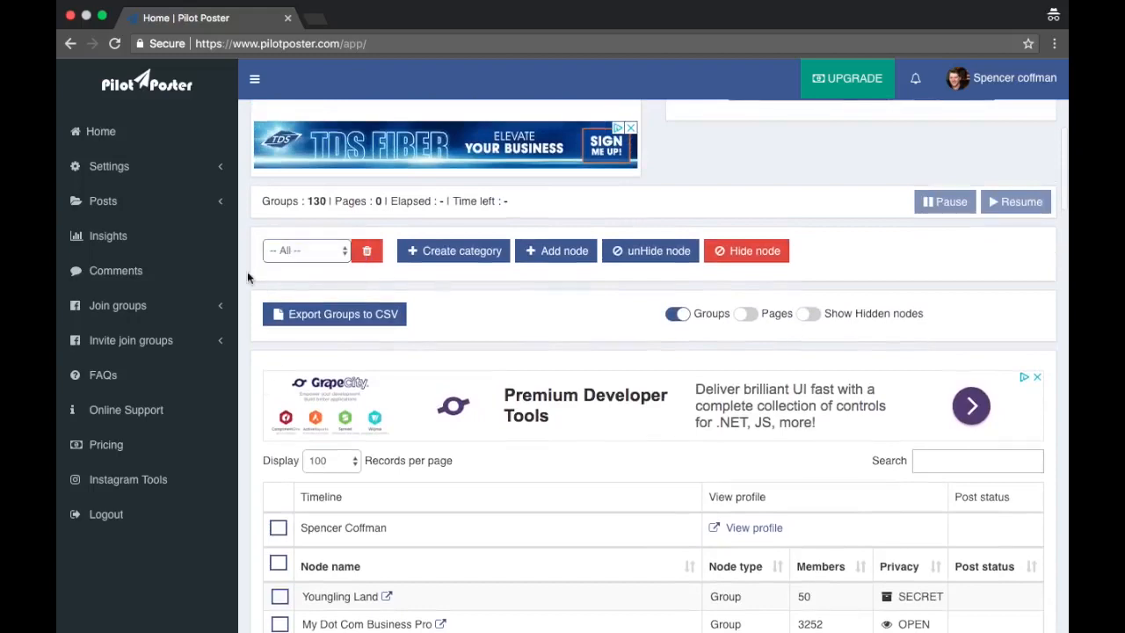
{"action": "scroll", "scroll_direction": "down", "scroll_amount": 3}
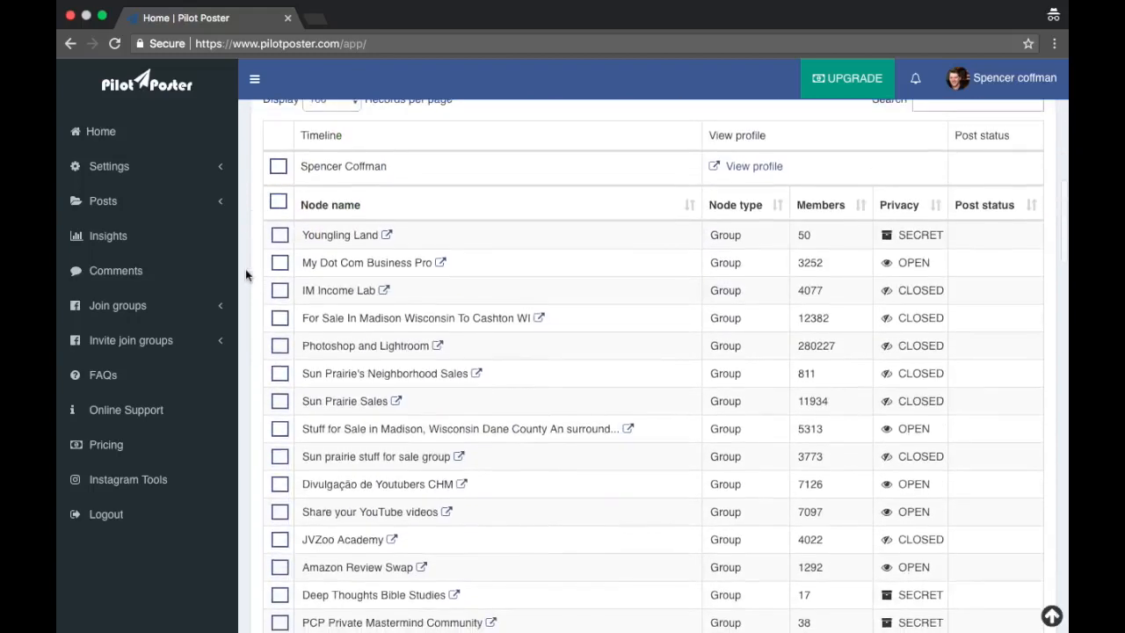
{"action": "scroll", "scroll_direction": "down", "scroll_amount": 3}
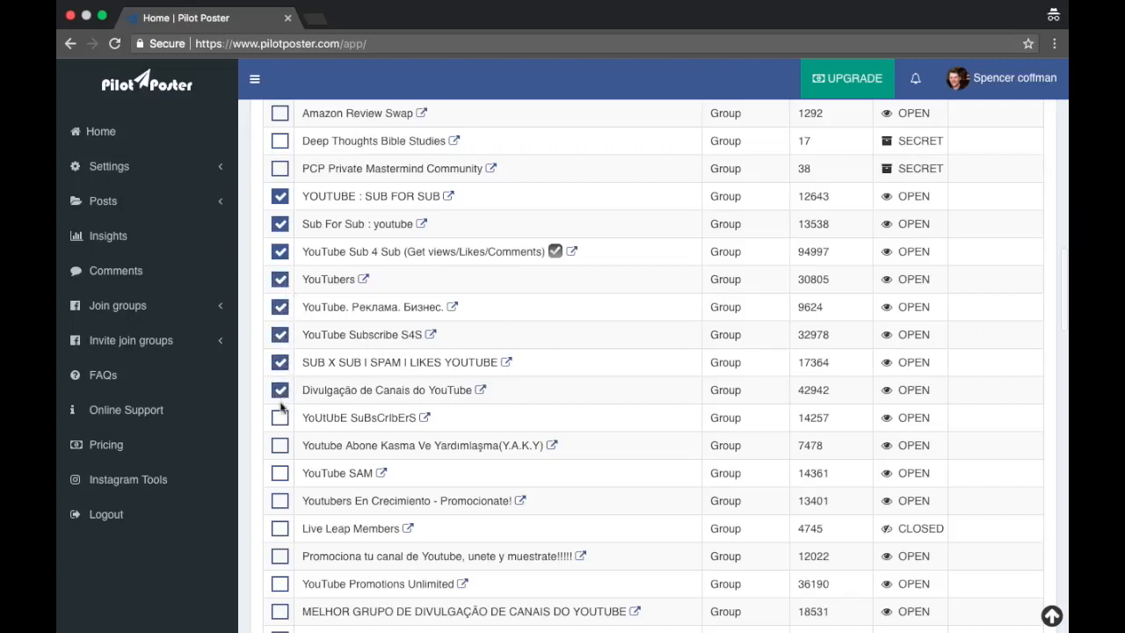
{"action": "scroll", "scroll_direction": "down", "scroll_amount": 3}
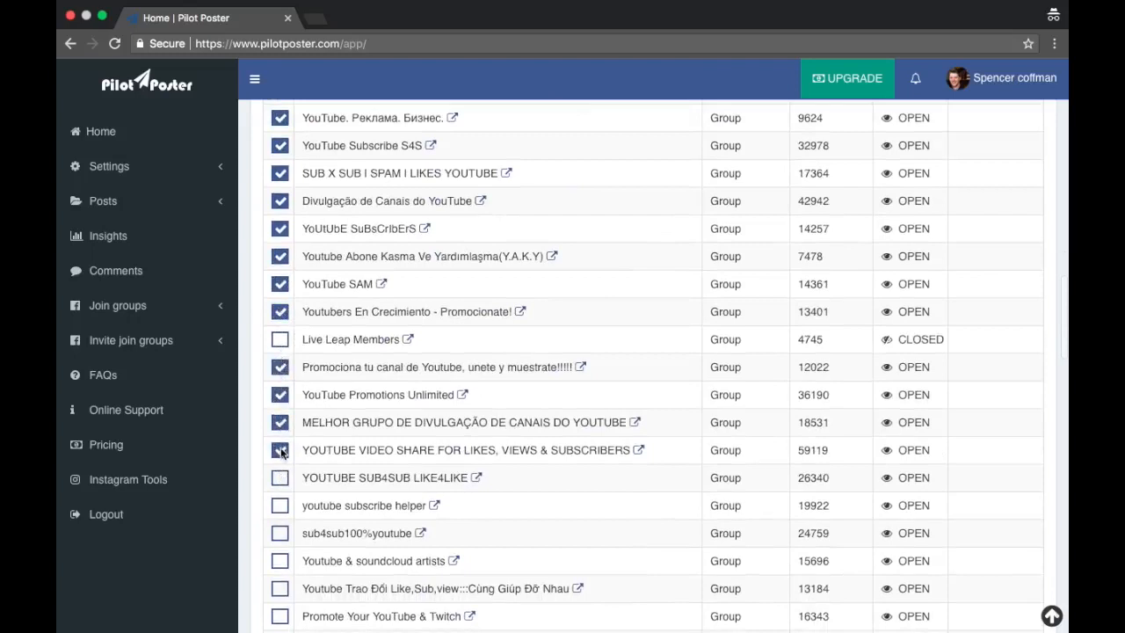
{"action": "scroll", "scroll_direction": "down", "scroll_amount": 3}
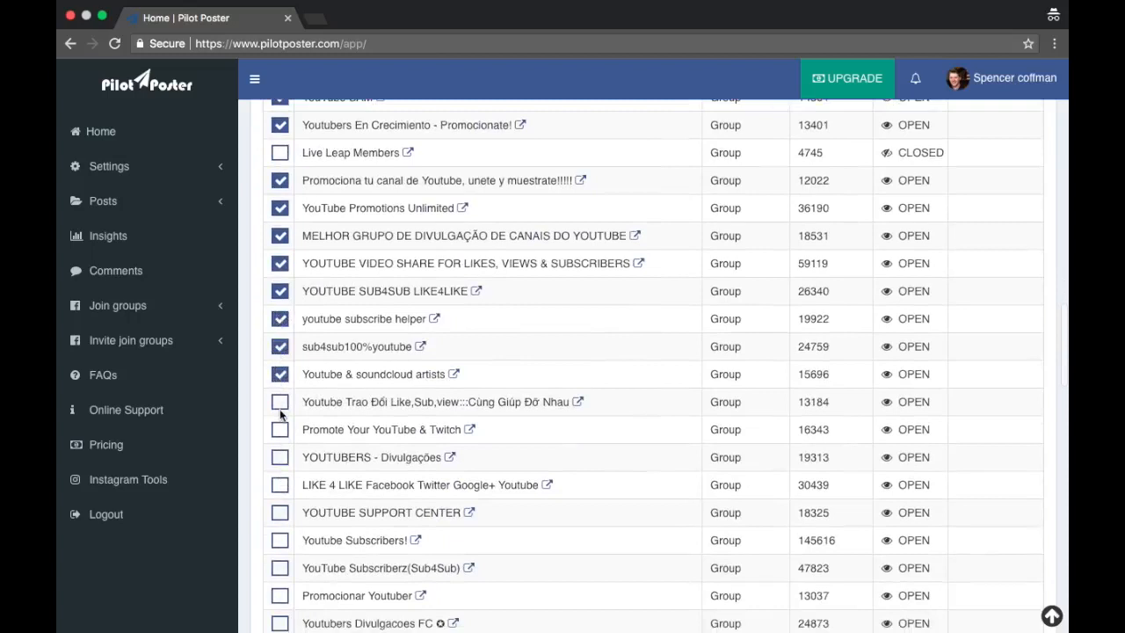
{"action": "left_click", "coordinate": [279, 401]}
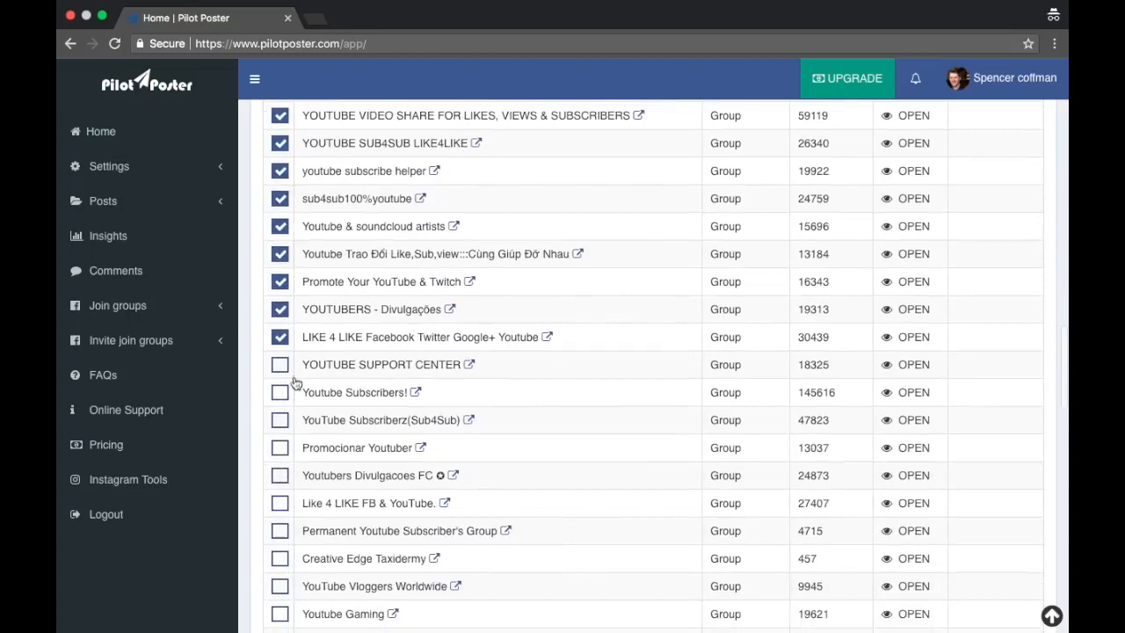
{"action": "left_click", "coordinate": [280, 418]}
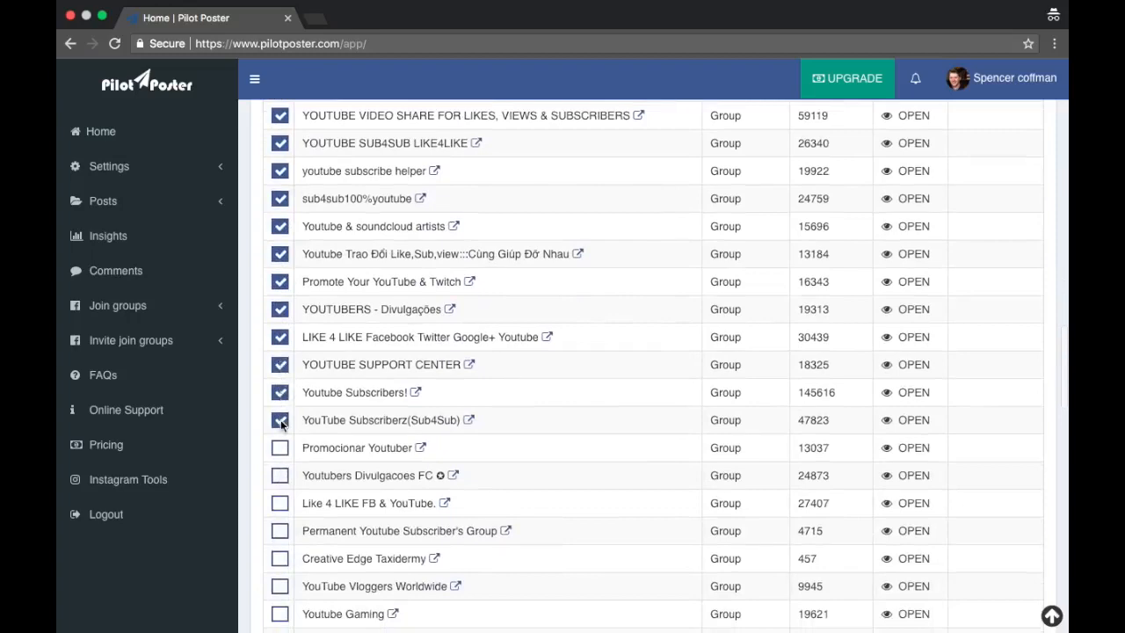
Step: Tick the YouTube Vloggers Worldwide group further down the list
{"action": "scroll", "scroll_direction": "down", "scroll_amount": 3}
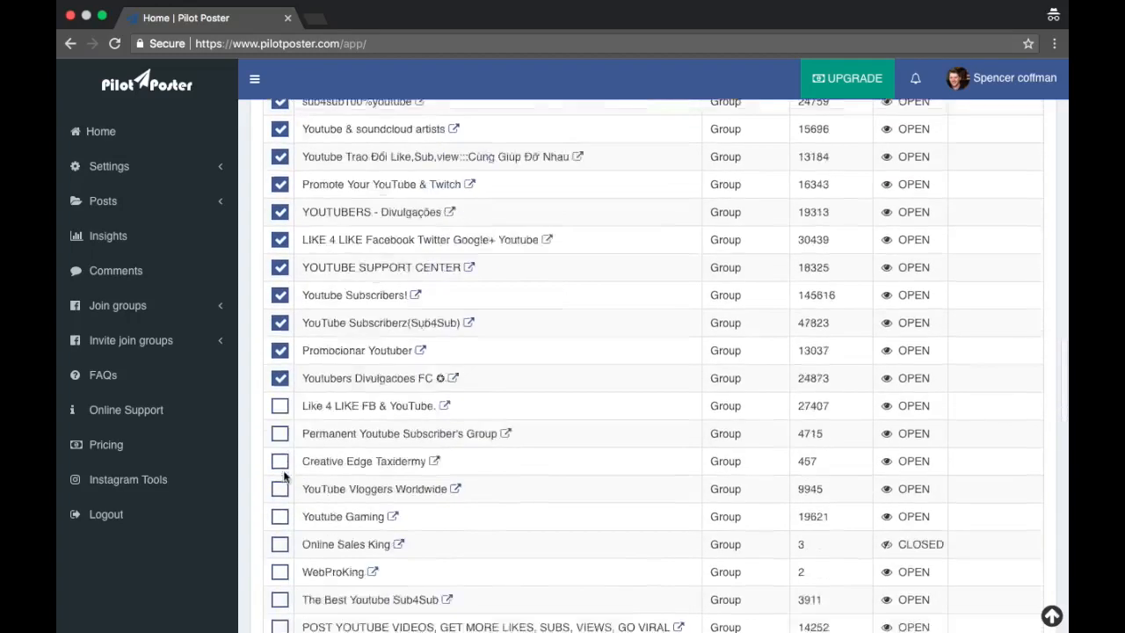
{"action": "scroll", "scroll_direction": "down", "scroll_amount": 3}
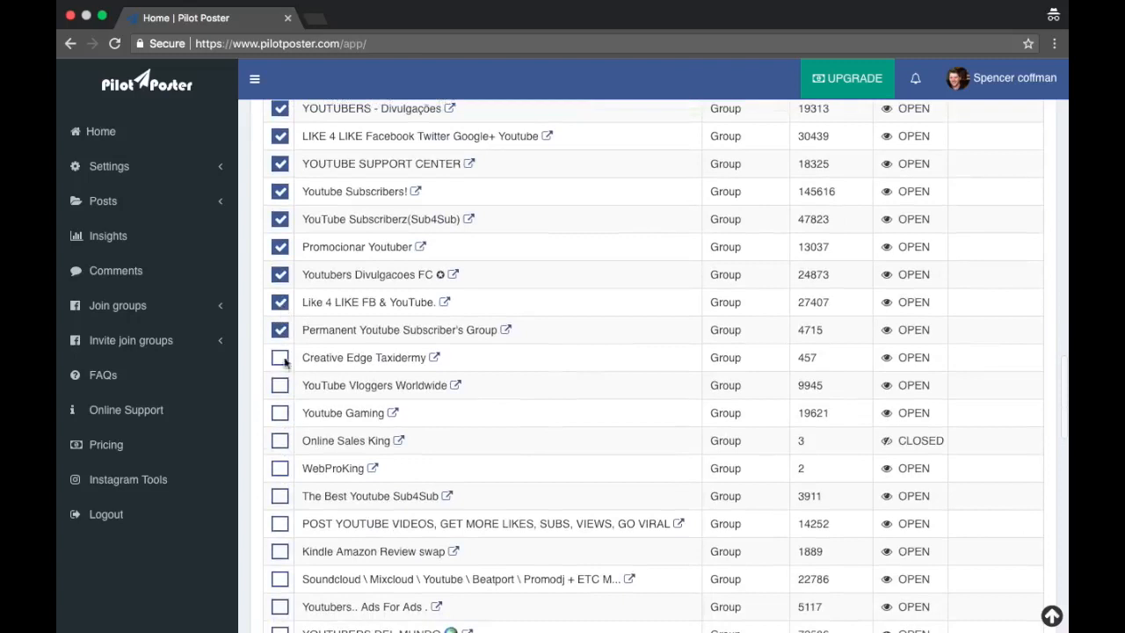
{"action": "left_click", "coordinate": [280, 385]}
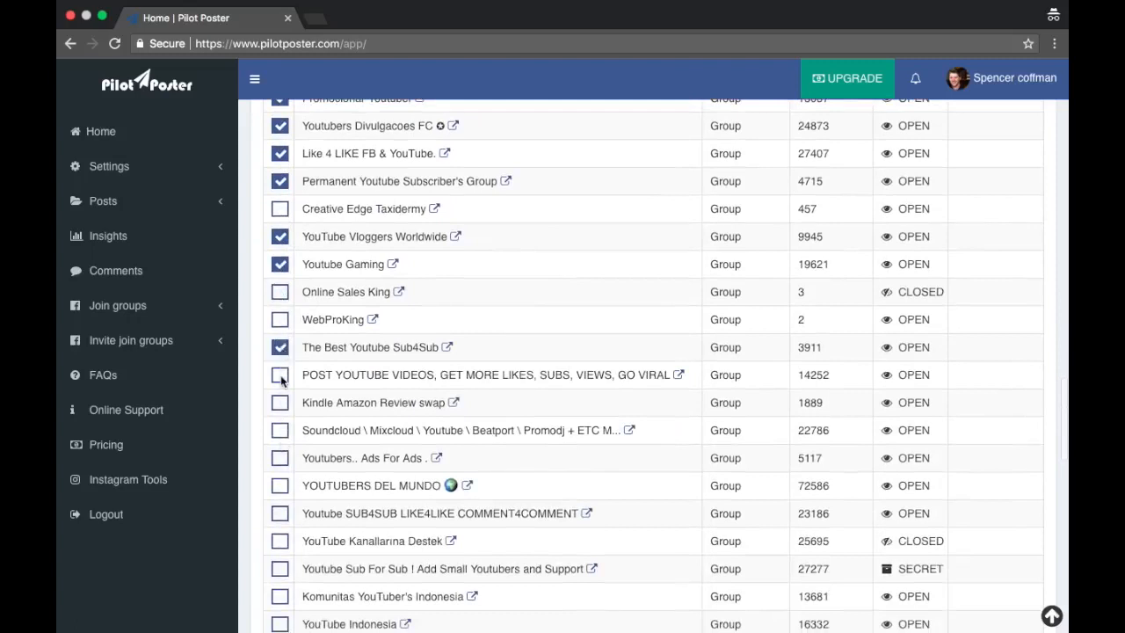
Step: Tick BEYAZKARGA TV and the YouTube: Learning group, bringing the total to 67 groups
{"action": "scroll", "scroll_direction": "down", "scroll_amount": 3}
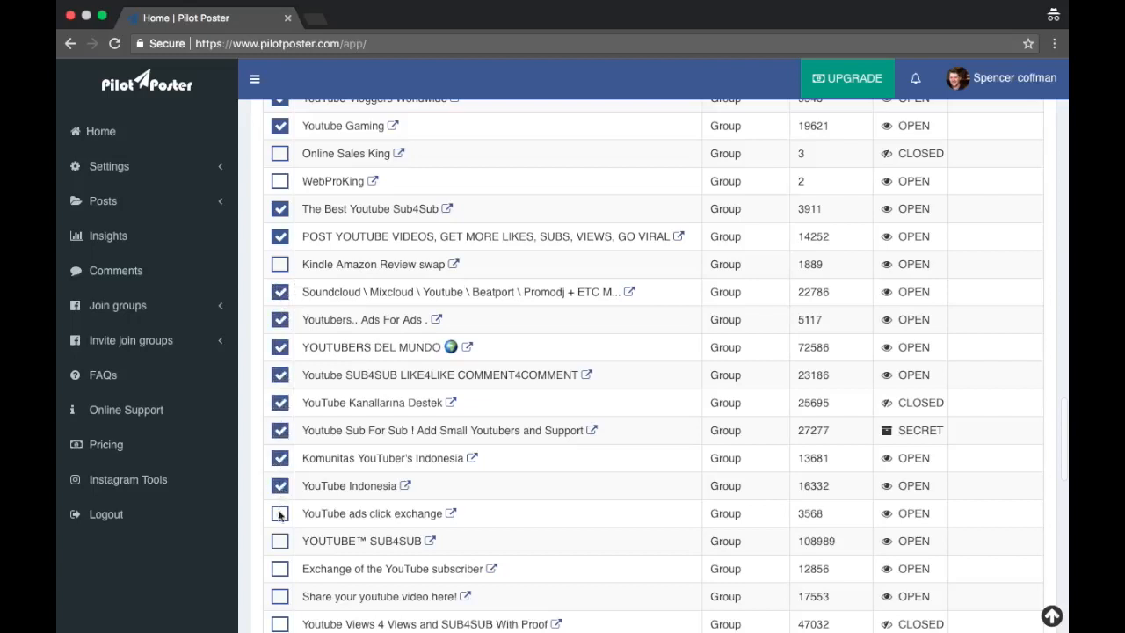
{"action": "scroll", "scroll_direction": "down", "scroll_amount": 3}
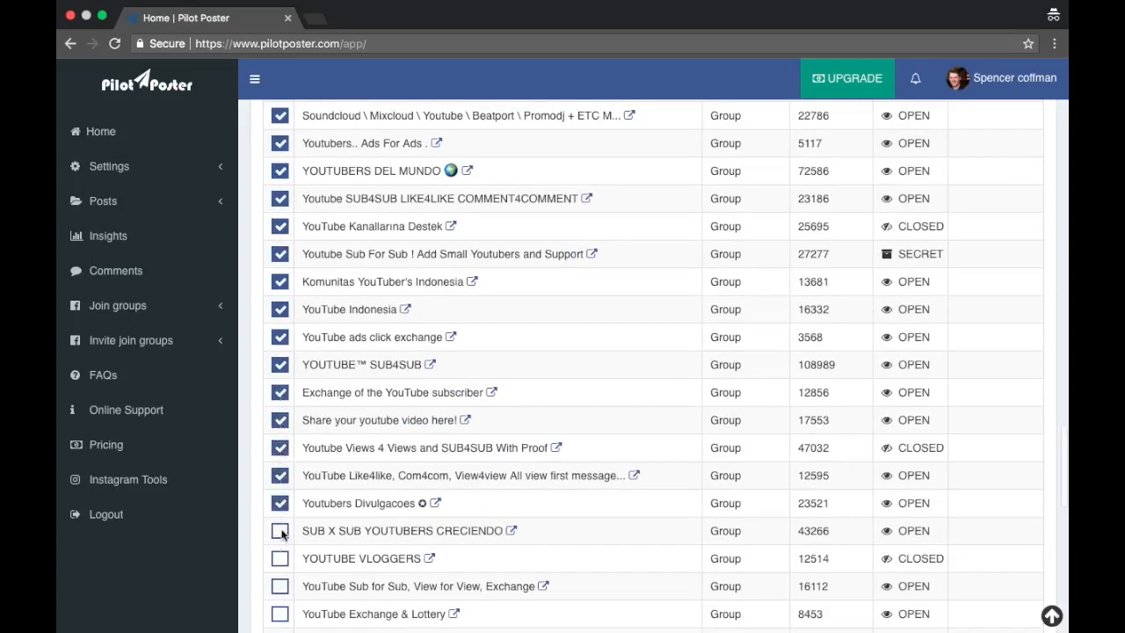
{"action": "scroll", "scroll_direction": "down", "scroll_amount": 3}
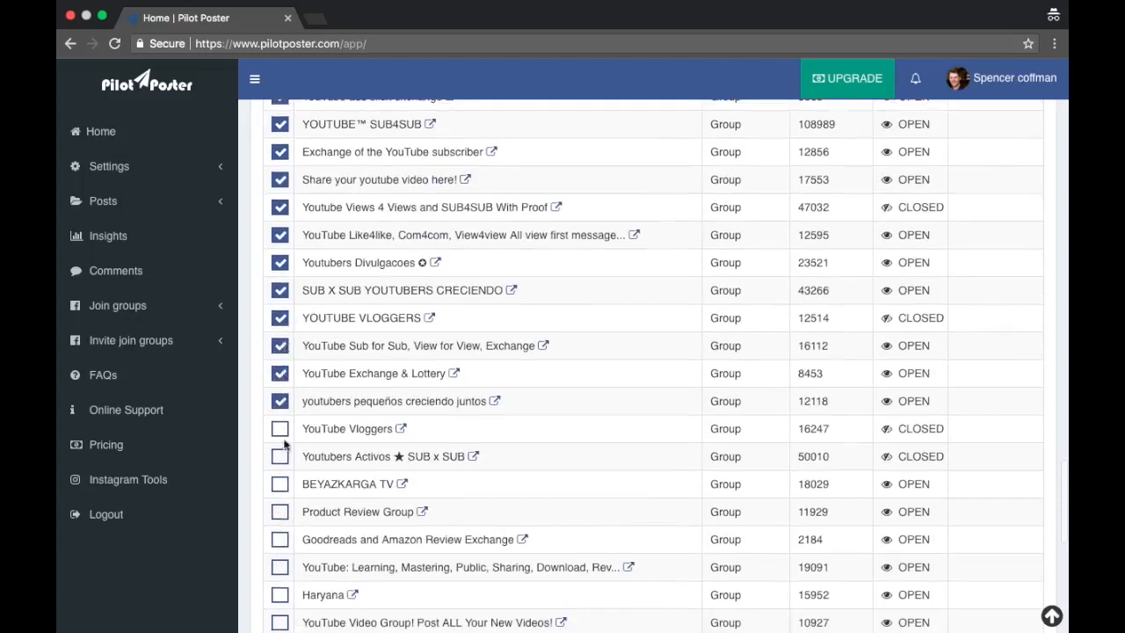
{"action": "left_click", "coordinate": [279, 483]}
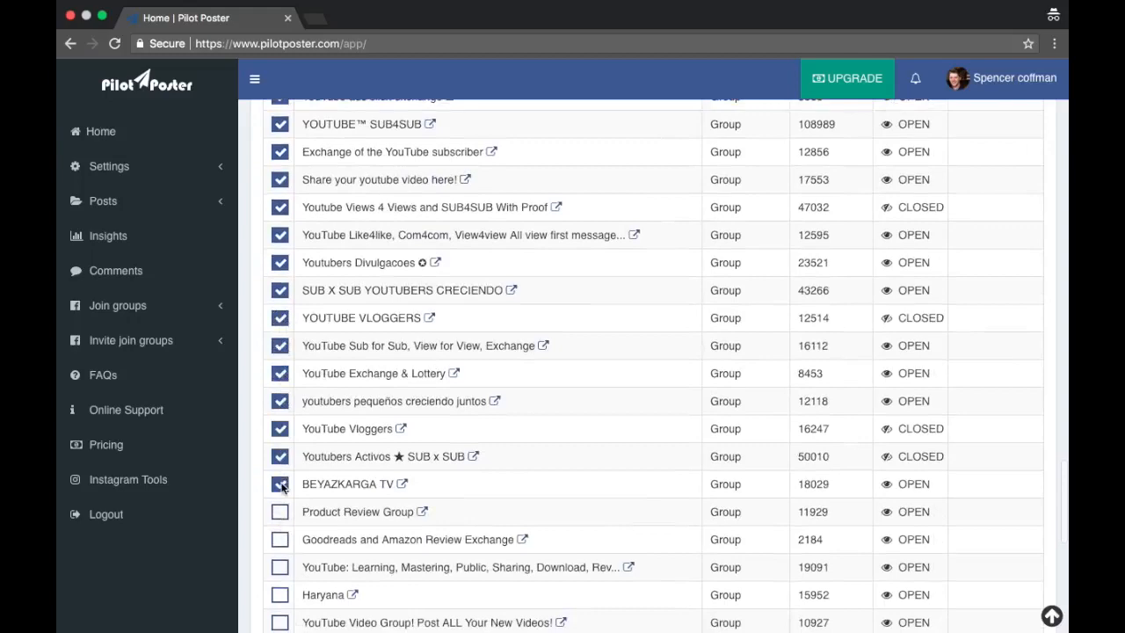
{"action": "scroll", "scroll_direction": "down", "scroll_amount": 3}
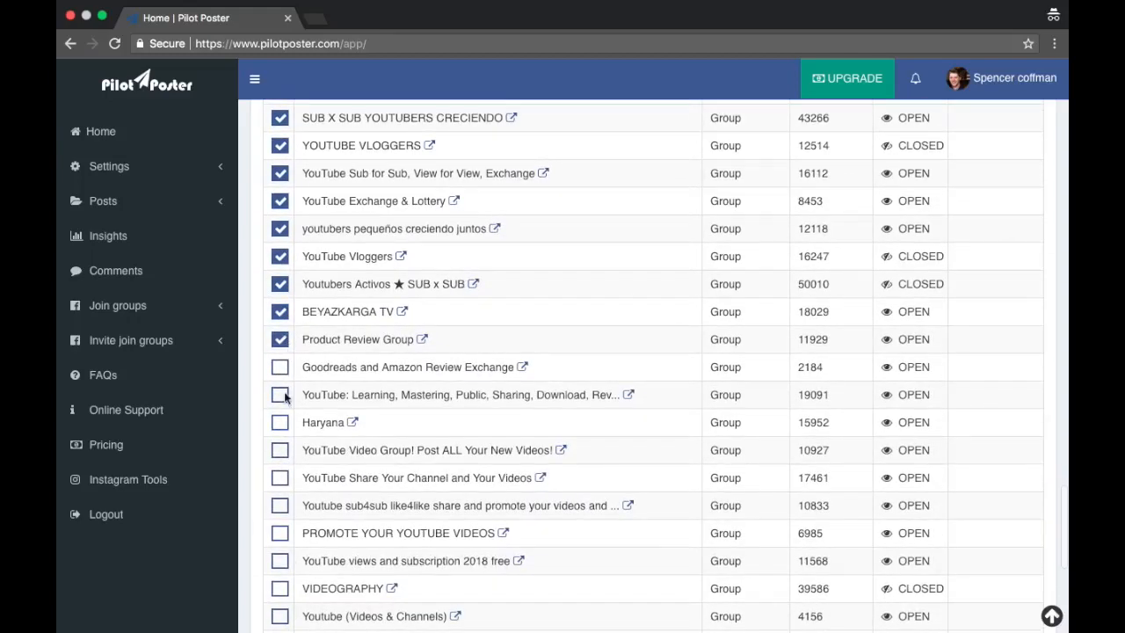
{"action": "left_click", "coordinate": [279, 478]}
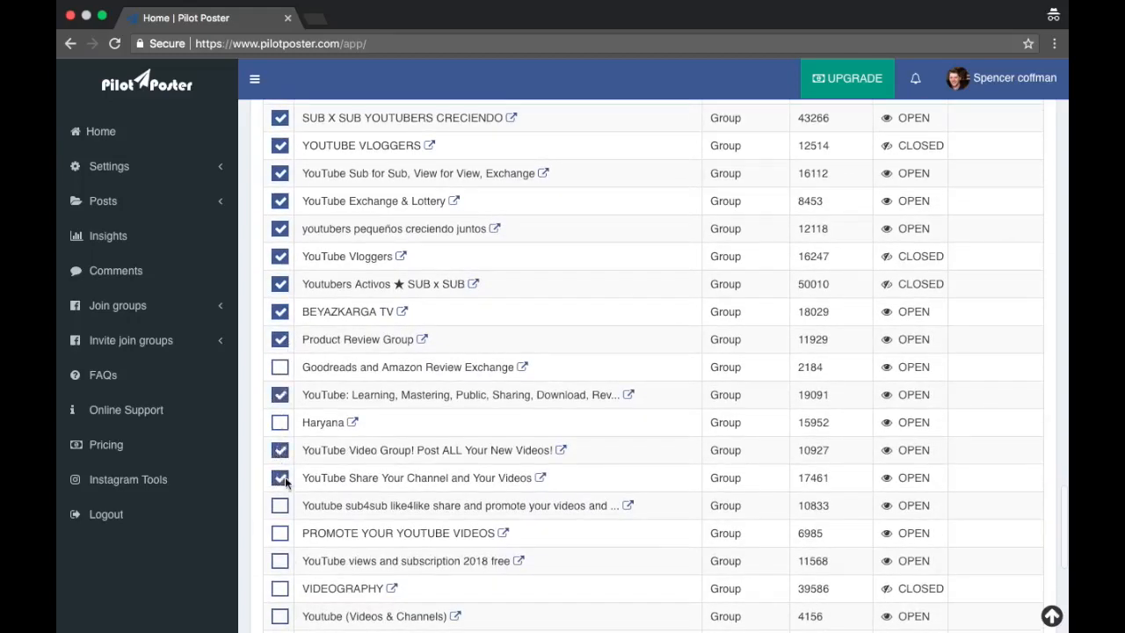
{"action": "scroll", "scroll_direction": "down", "scroll_amount": 3}
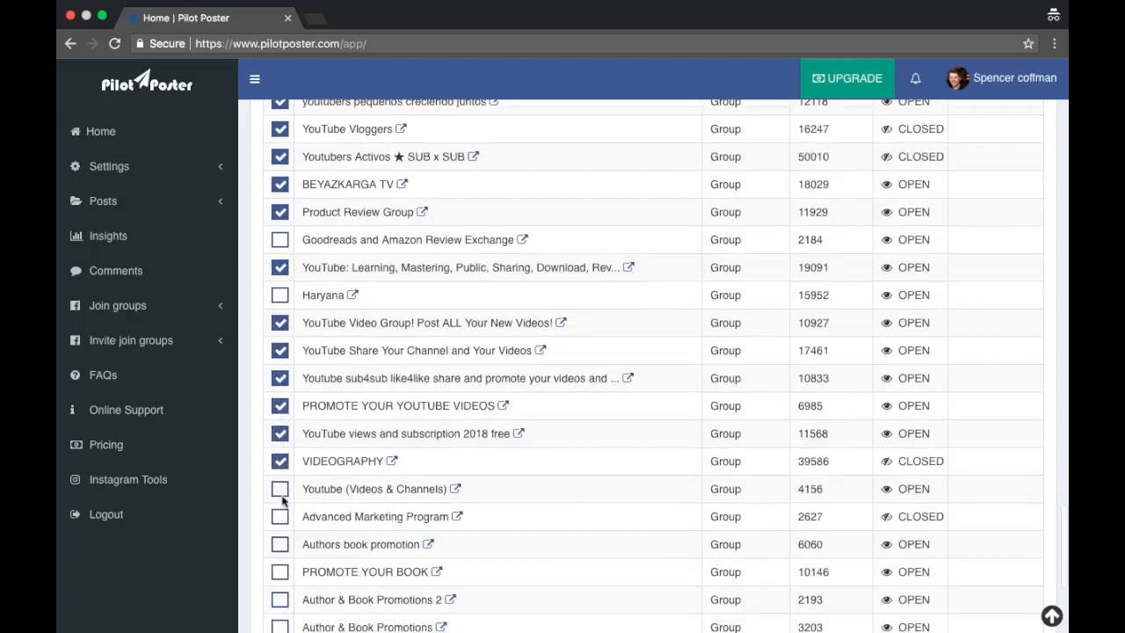
{"action": "scroll", "scroll_direction": "down", "scroll_amount": 3}
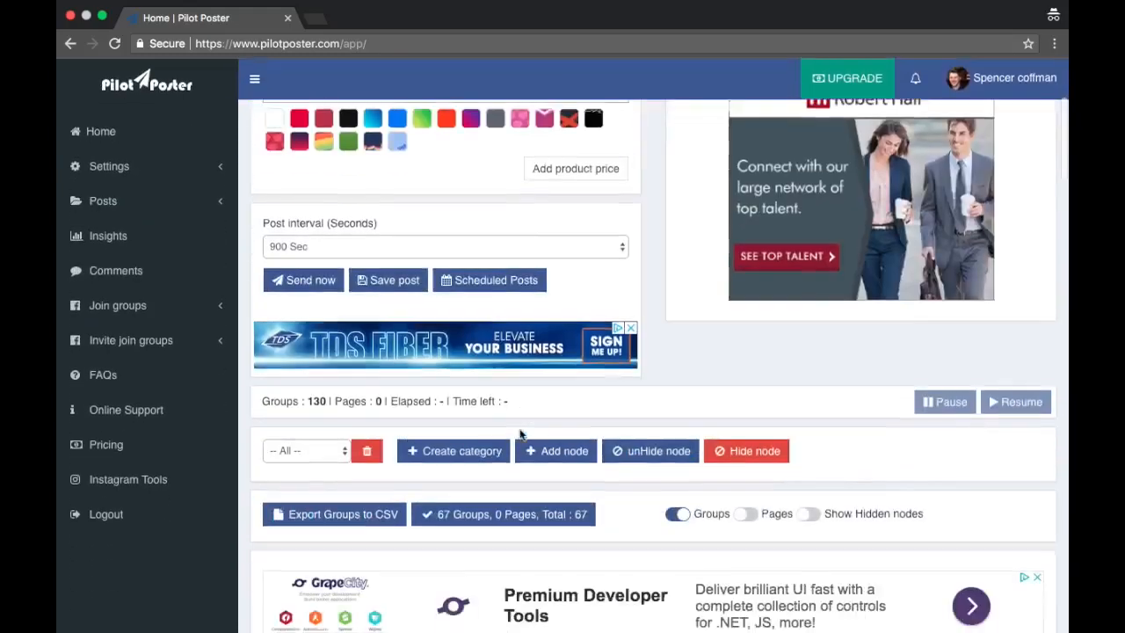
Step: Add the 67 selected groups to the YouTube Groups category via Add node and close the dialog
{"action": "scroll", "scroll_direction": "down", "scroll_amount": 3}
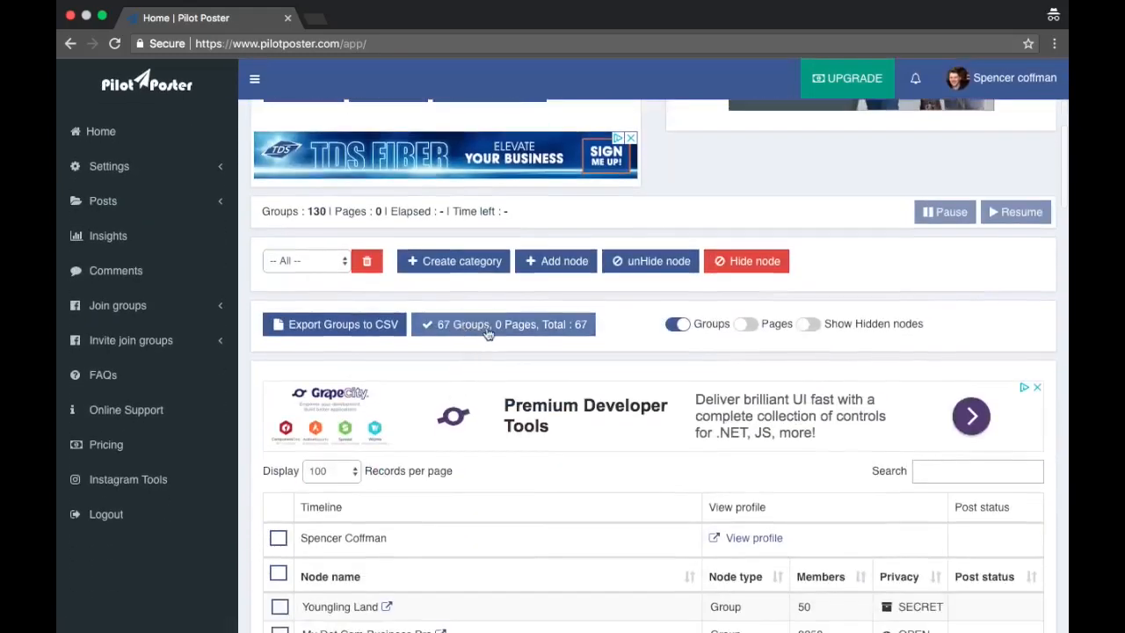
{"action": "mouse_move", "coordinate": [556, 260]}
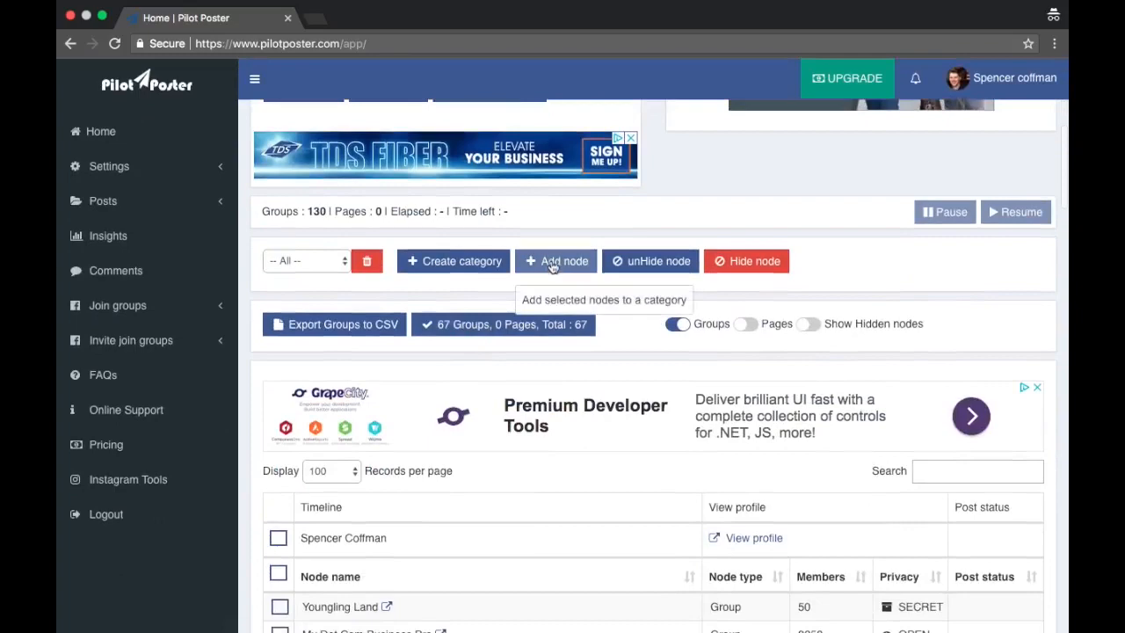
{"action": "left_click", "coordinate": [555, 260]}
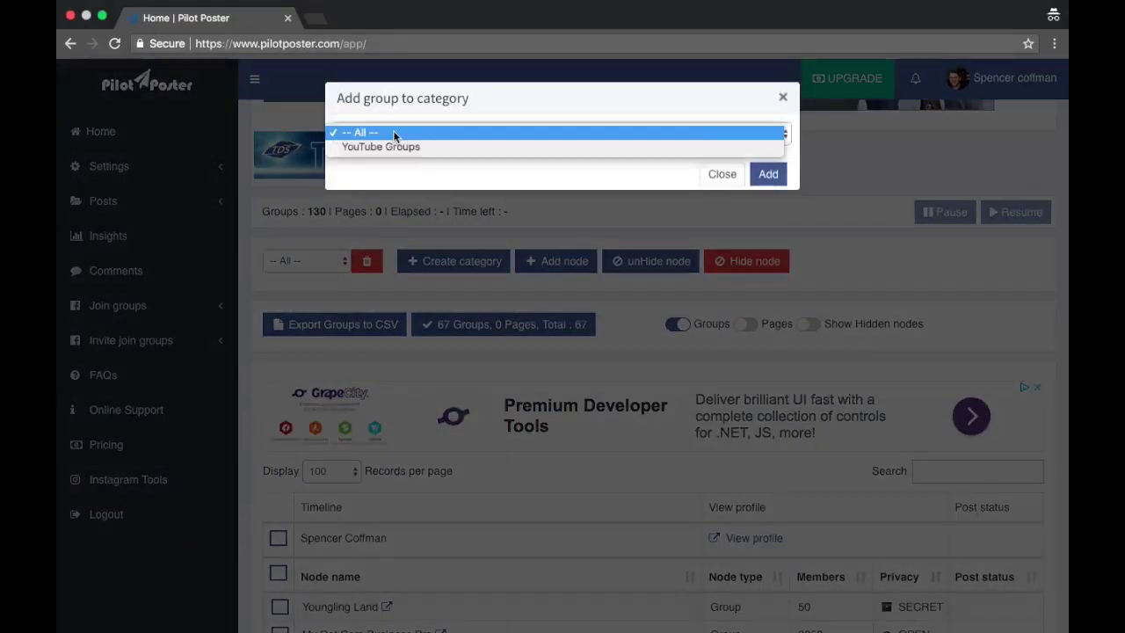
{"action": "left_click", "coordinate": [379, 147]}
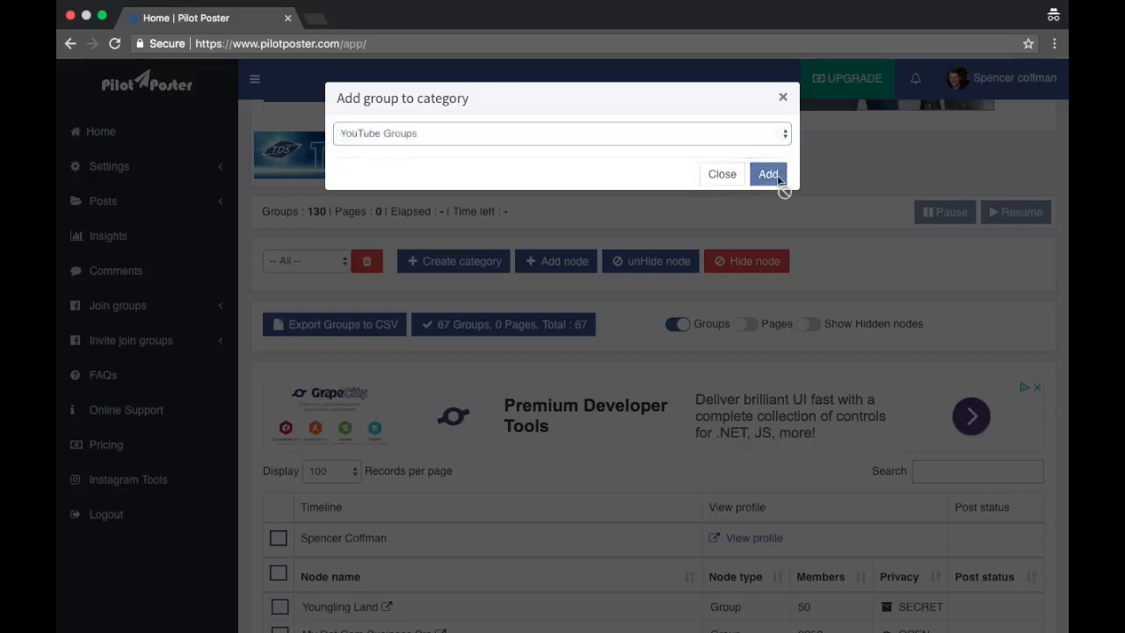
{"action": "left_click", "coordinate": [767, 174]}
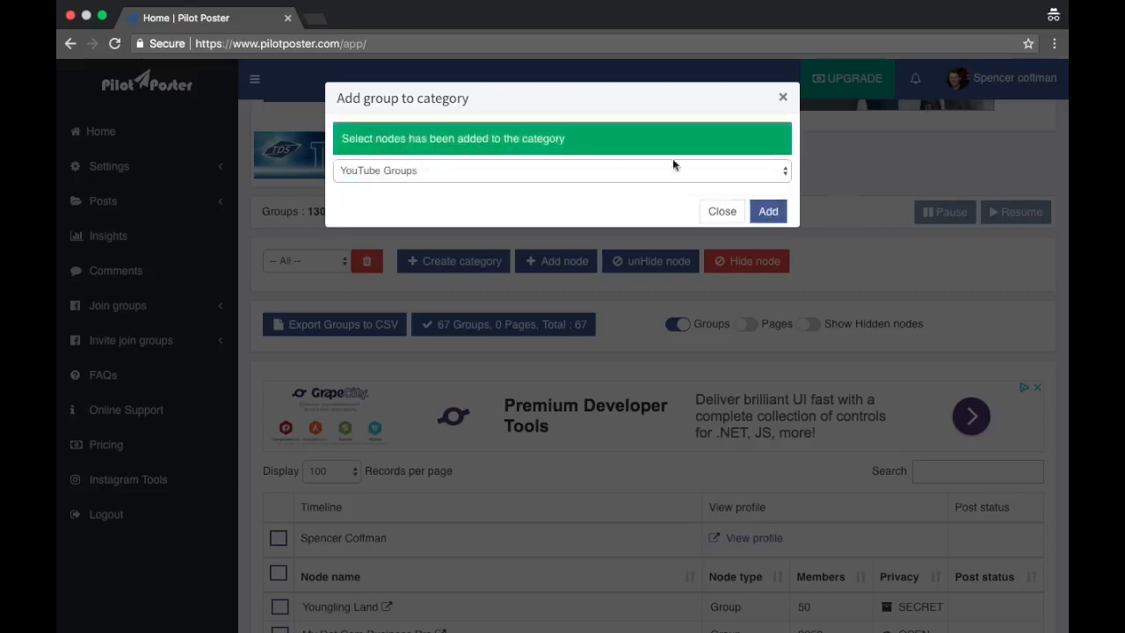
{"action": "left_click", "coordinate": [720, 211]}
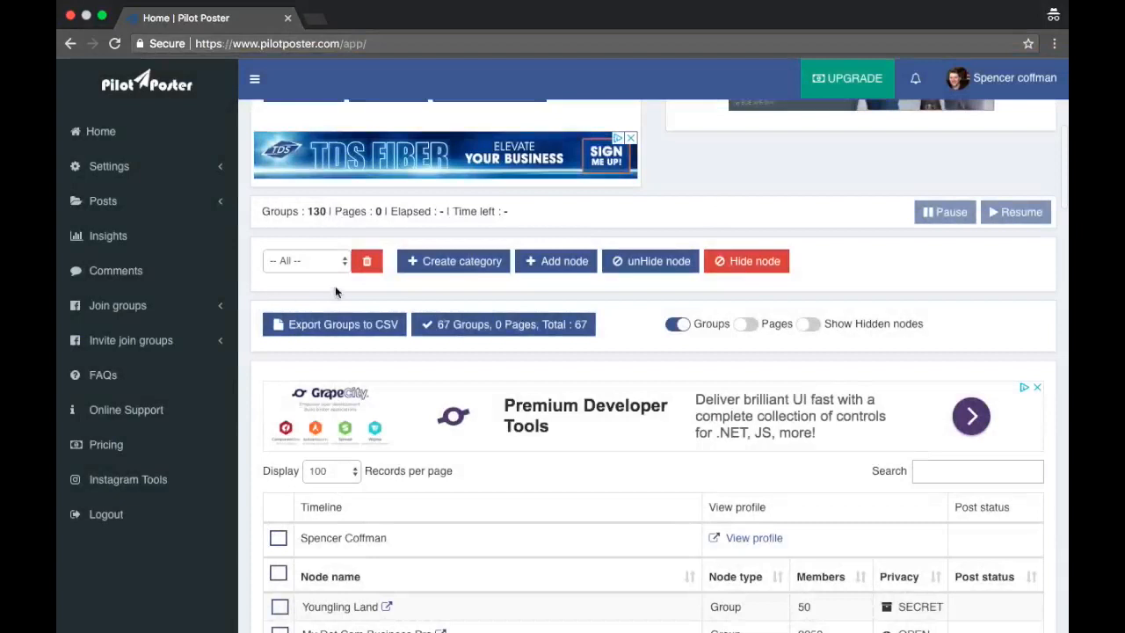
Step: Filter the list to YouTube Groups and review its 67 groups in the table
{"action": "left_click", "coordinate": [306, 260]}
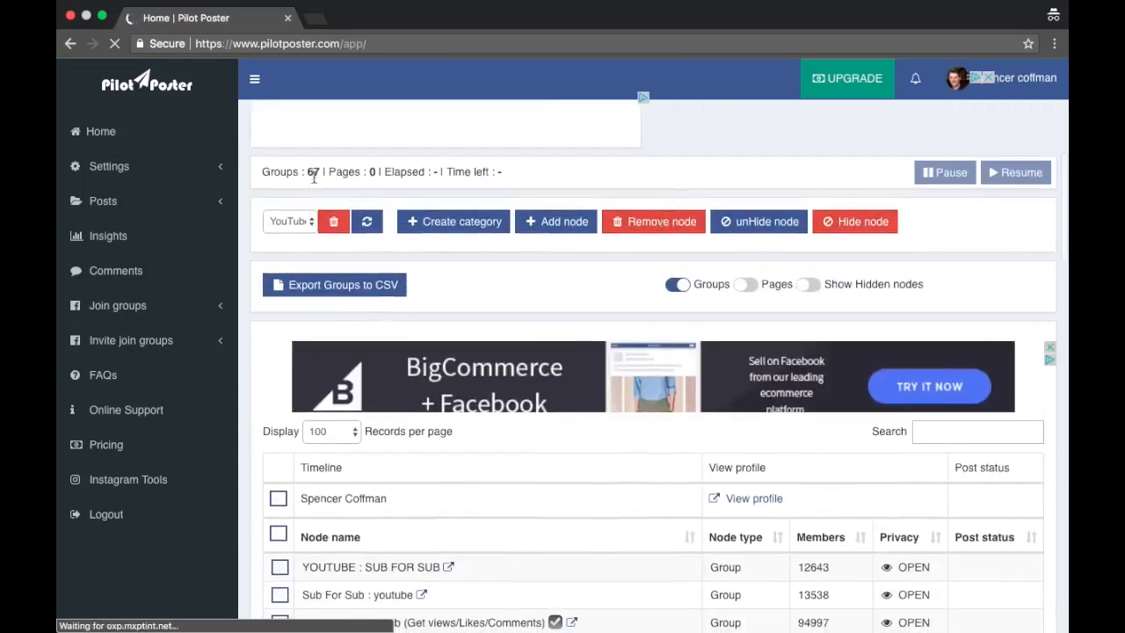
{"action": "left_click", "coordinate": [101, 200]}
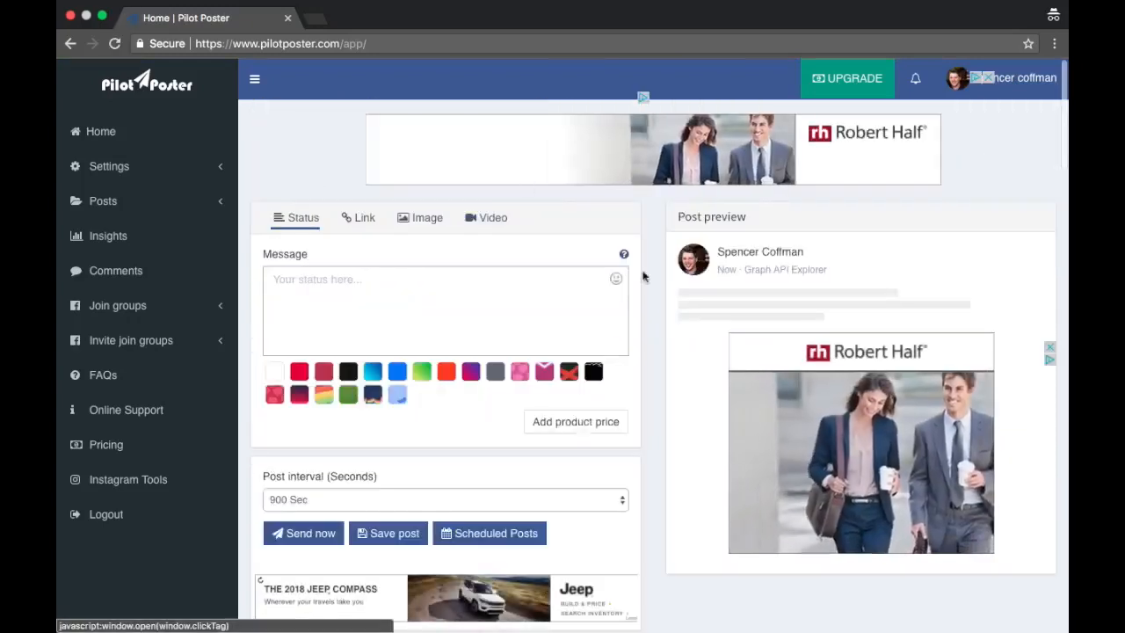
{"action": "left_click", "coordinate": [118, 306]}
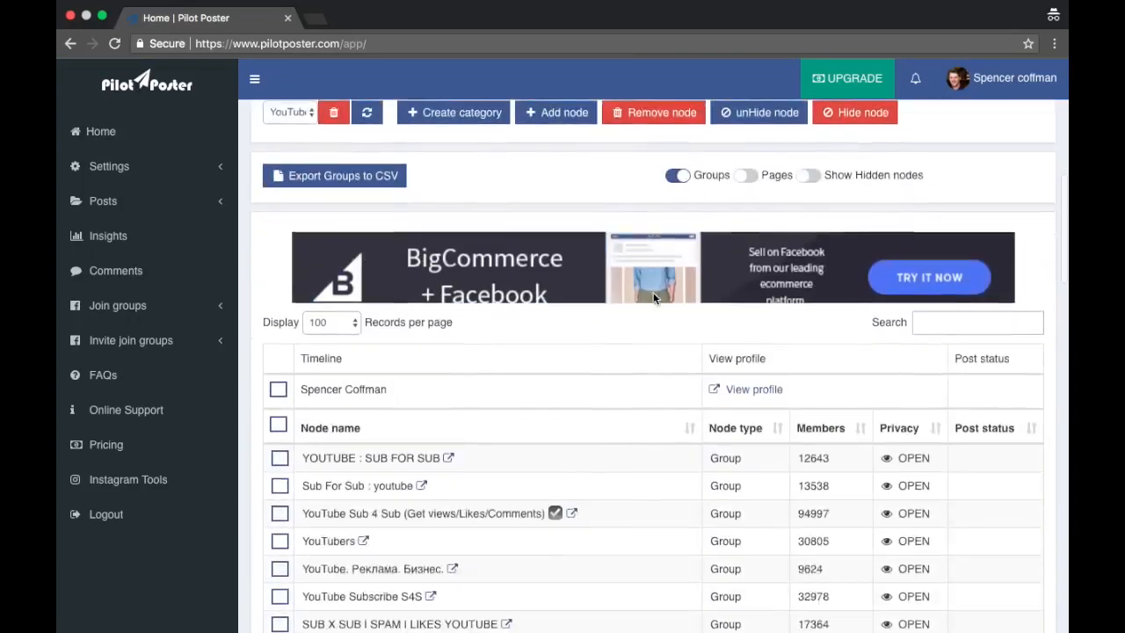
{"action": "scroll", "scroll_direction": "down", "scroll_amount": 3}
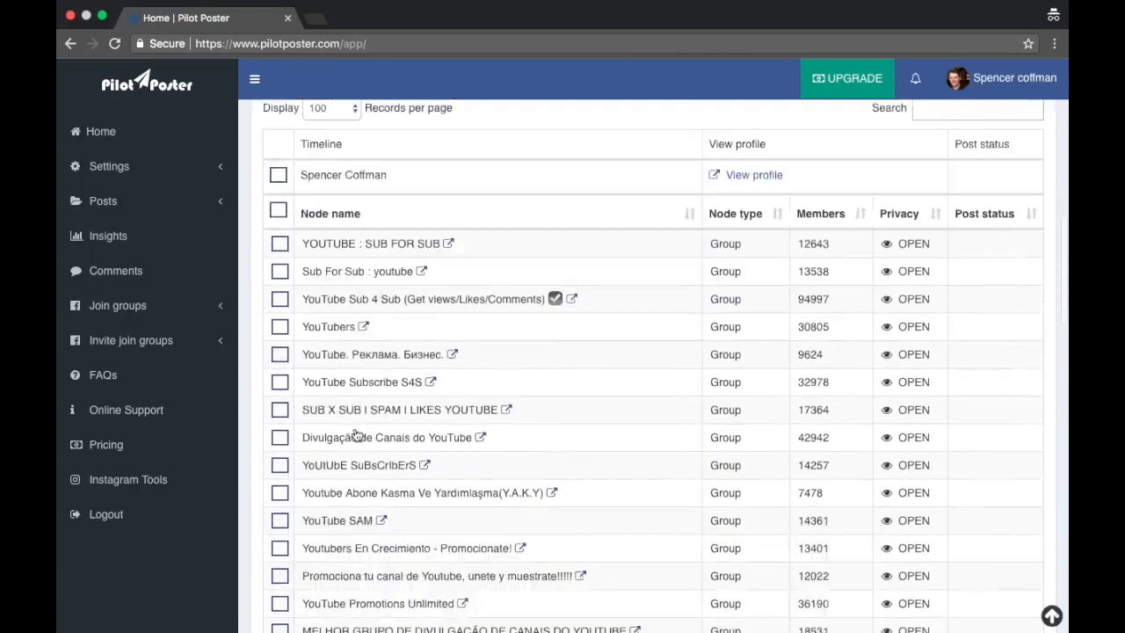
{"action": "scroll", "scroll_direction": "up", "scroll_amount": 3}
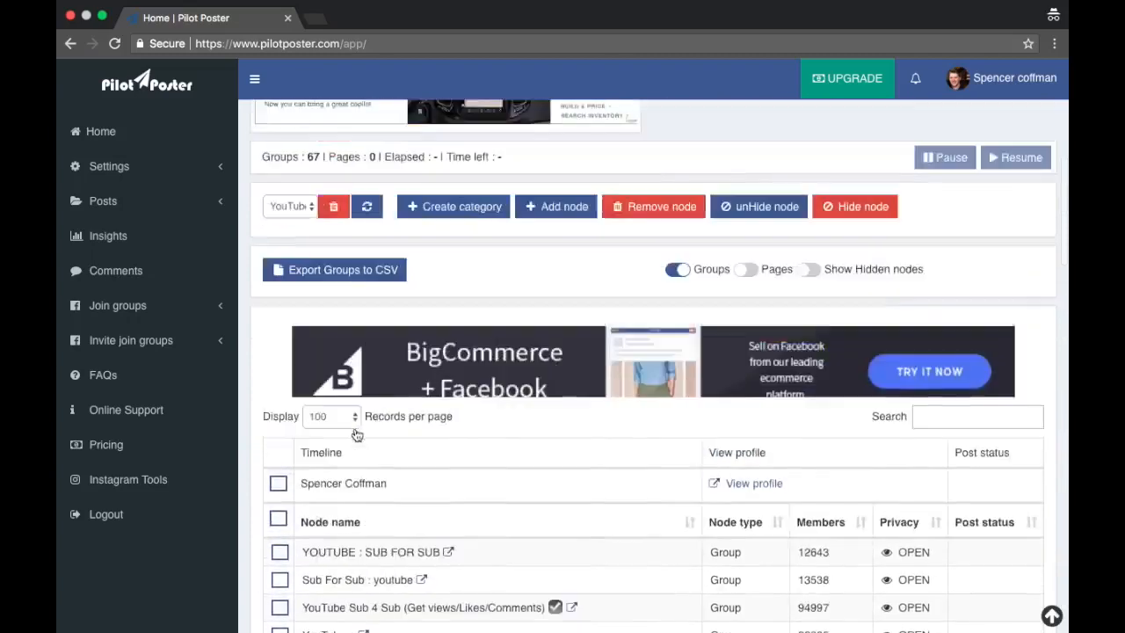
{"action": "scroll", "scroll_direction": "down", "scroll_amount": 3}
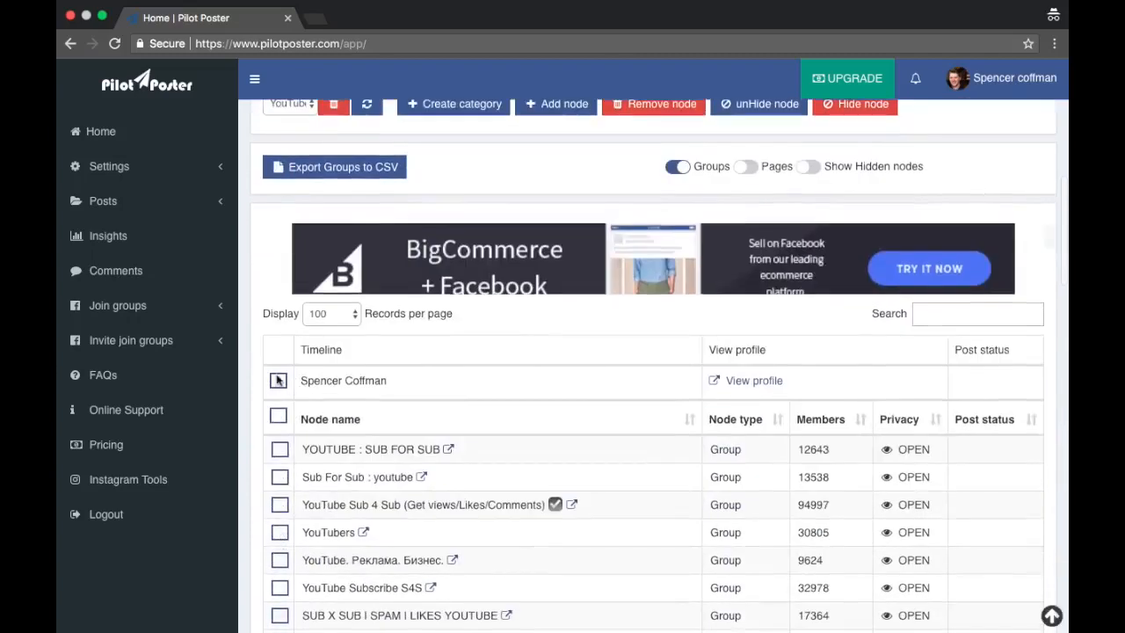
{"action": "left_click", "coordinate": [278, 415]}
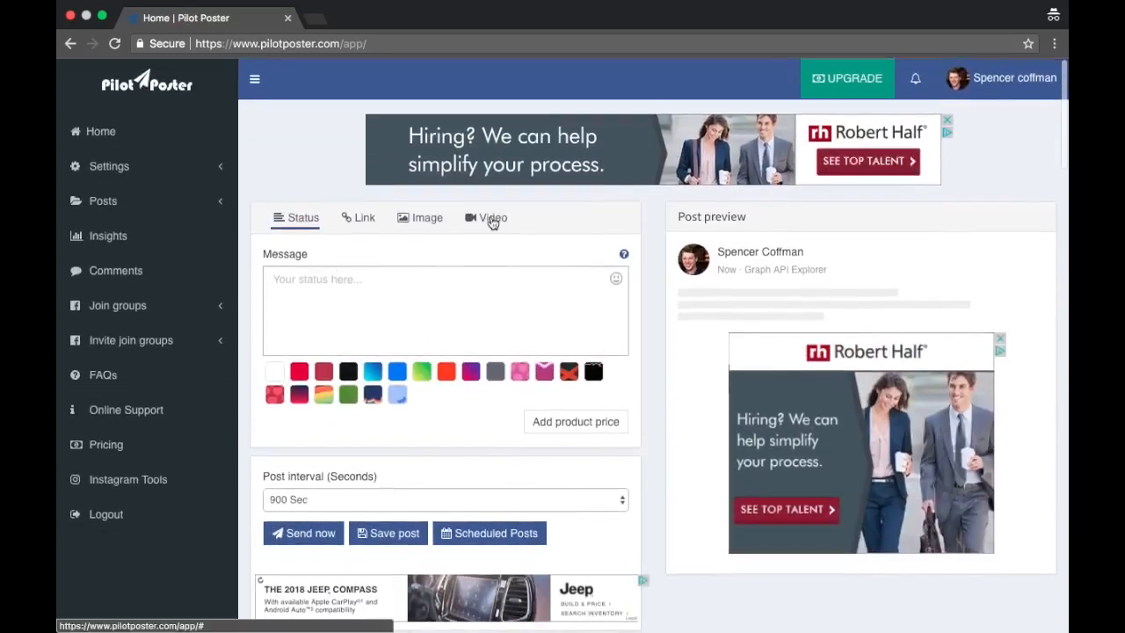
Step: Make the post a video post with all 67 YouTube groups ticked as targets
{"action": "left_click", "coordinate": [492, 218]}
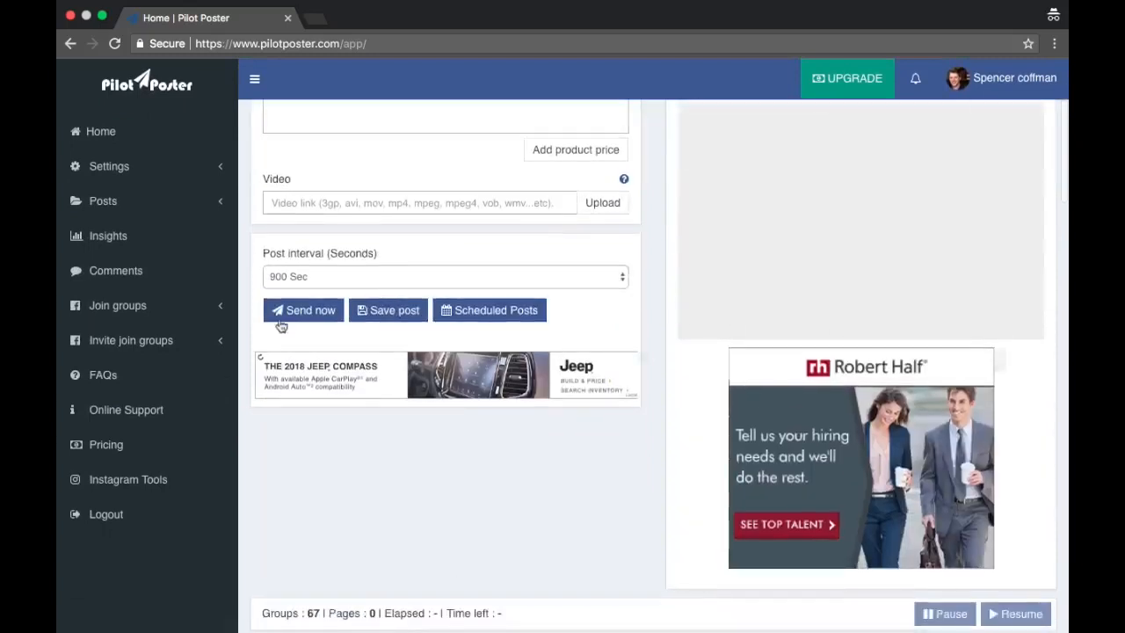
{"action": "mouse_move", "coordinate": [676, 284]}
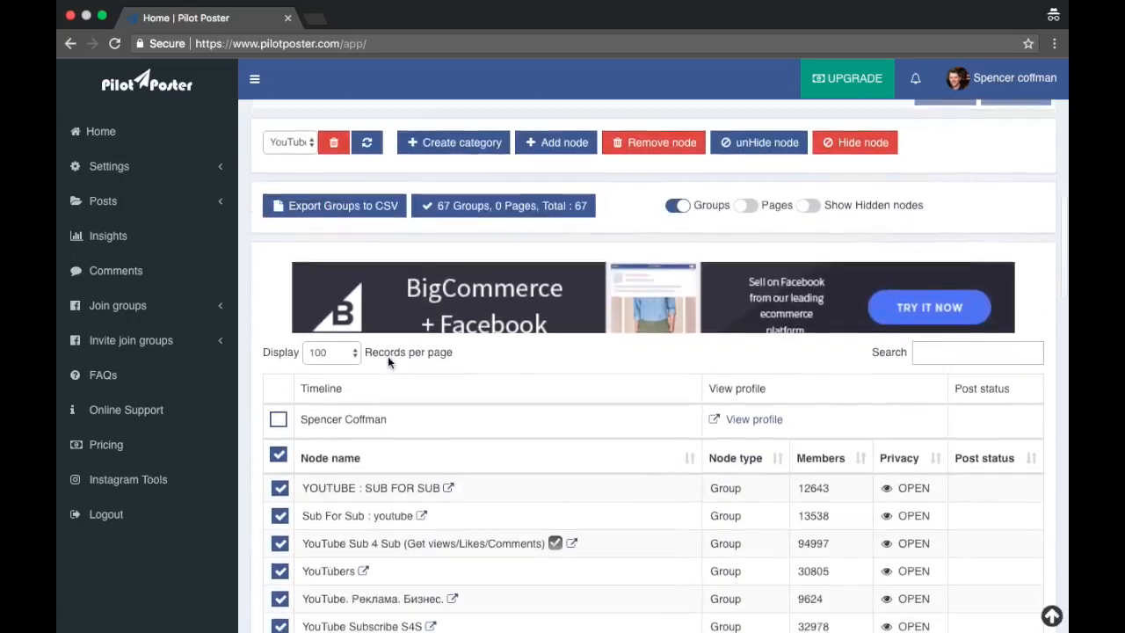
{"action": "scroll", "scroll_direction": "down", "scroll_amount": 3}
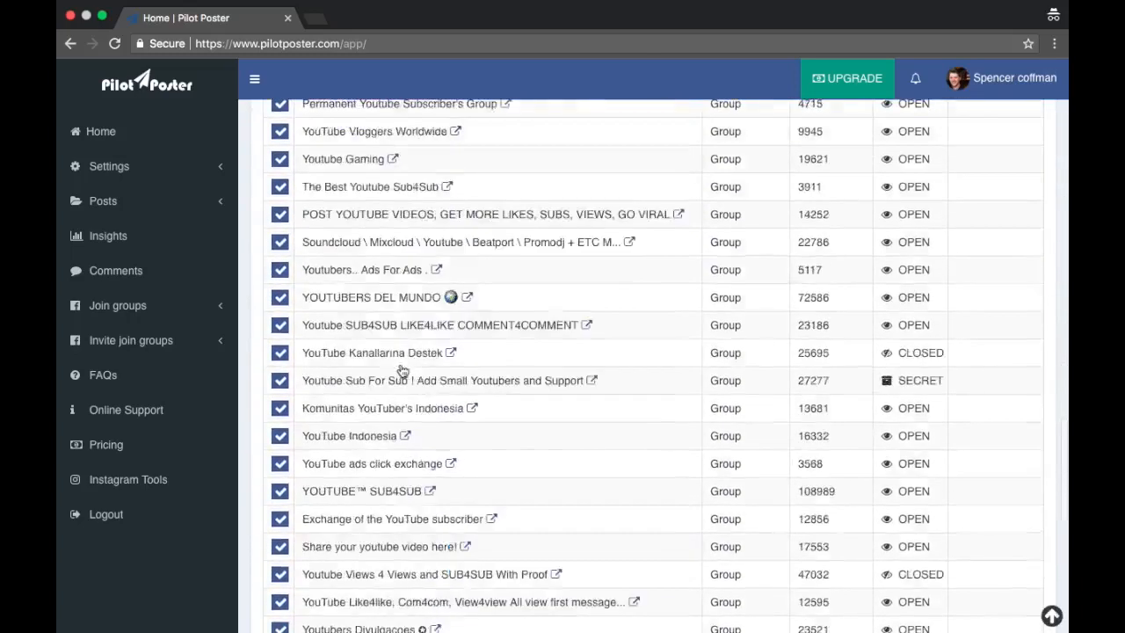